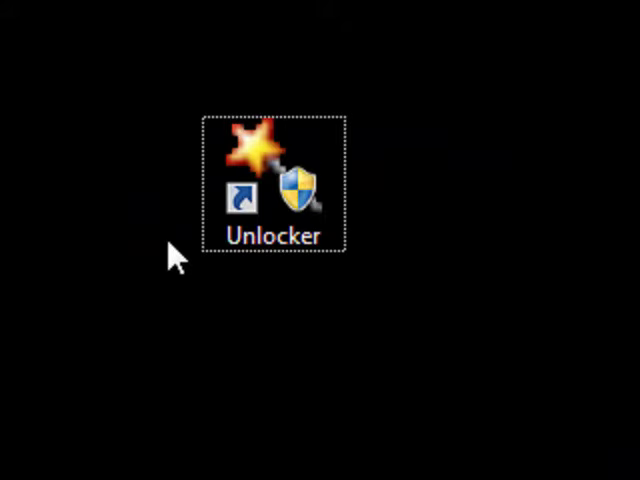
- Navigate to Local Disk C: showing the House of The Dead folder
double_click(270, 180)
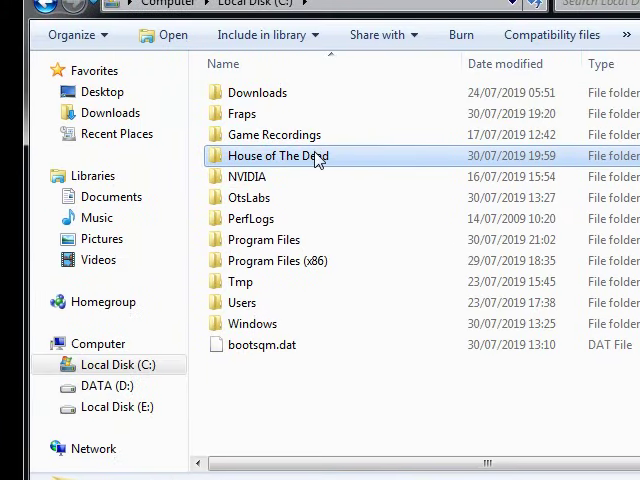
double_click(278, 156)
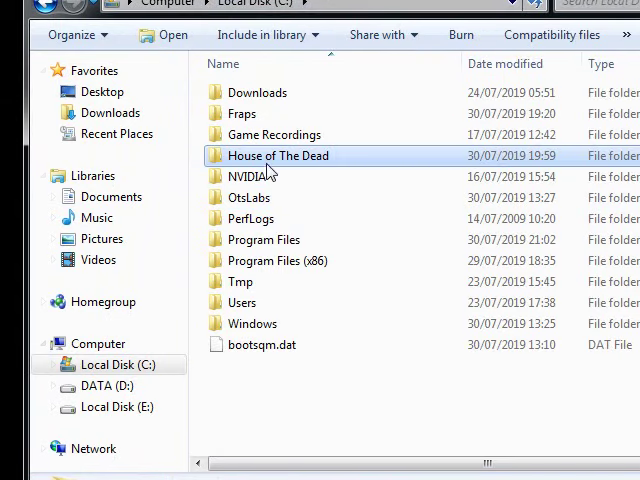
mouse_move(278, 160)
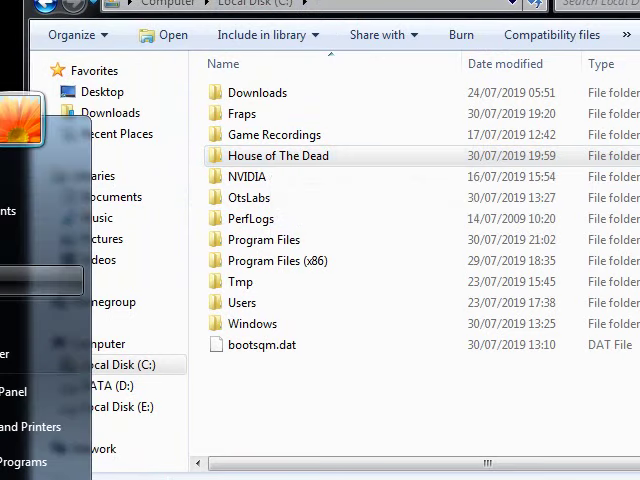
click(122, 368)
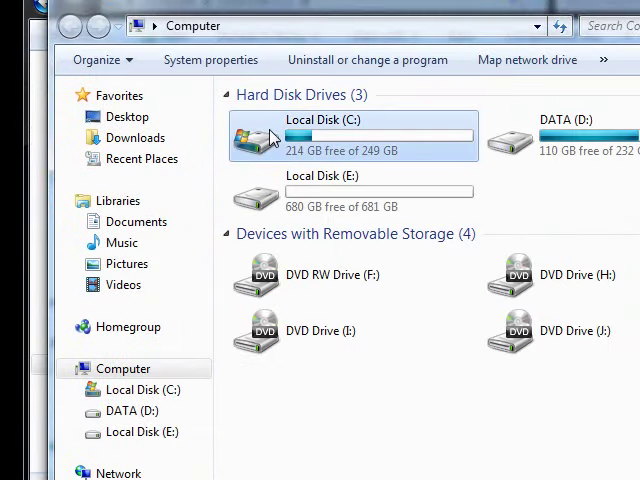
double_click(350, 136)
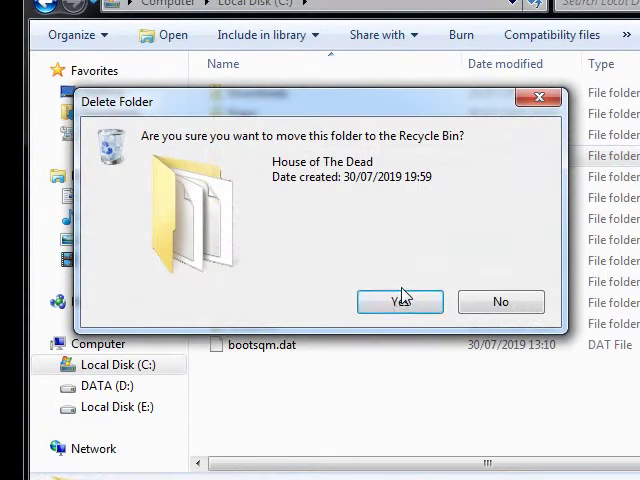
click(400, 300)
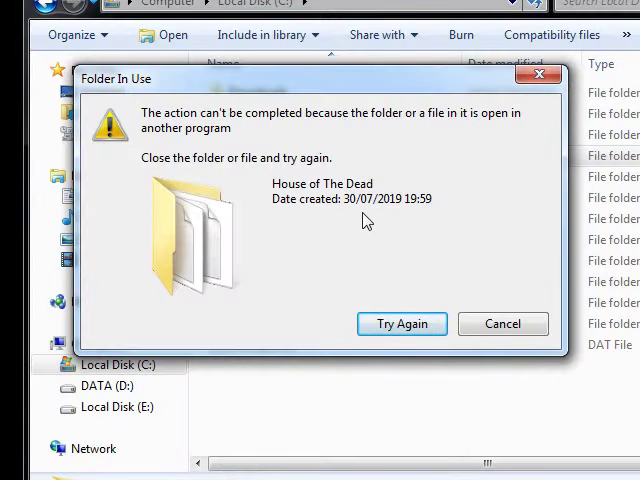
click(502, 324)
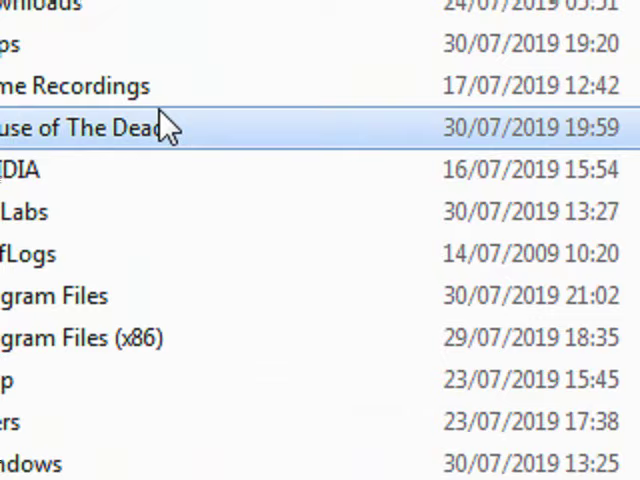
mouse_move(324, 150)
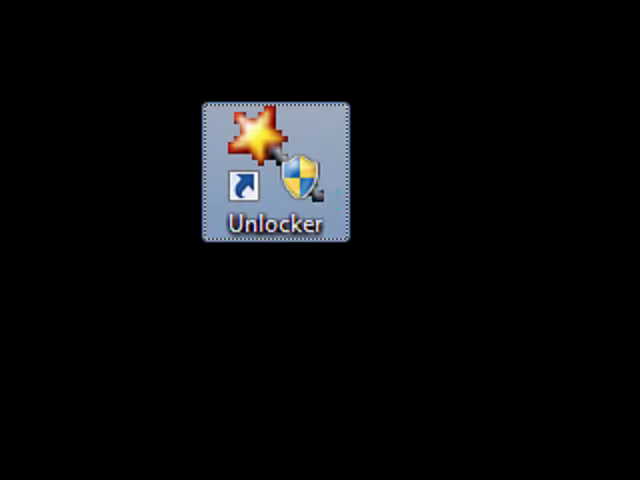
- Run Unlocker on House of The Dead and confirm sending it to the Recycle Bin
double_click(276, 170)
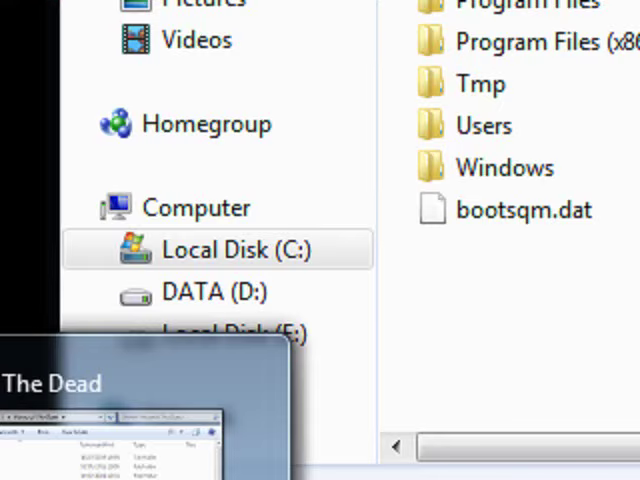
scroll(right, 3)
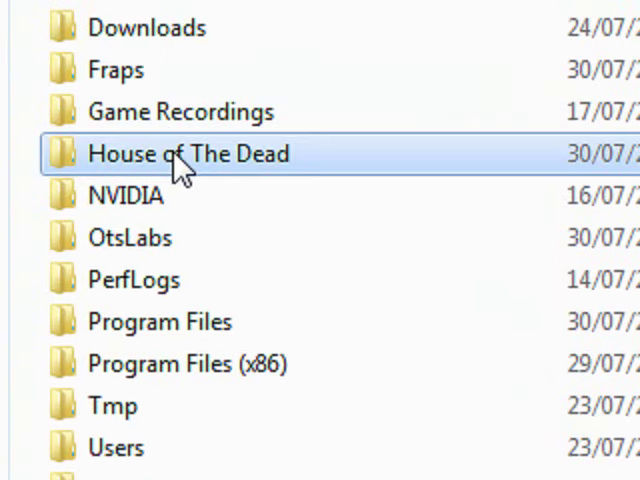
key(Delete)
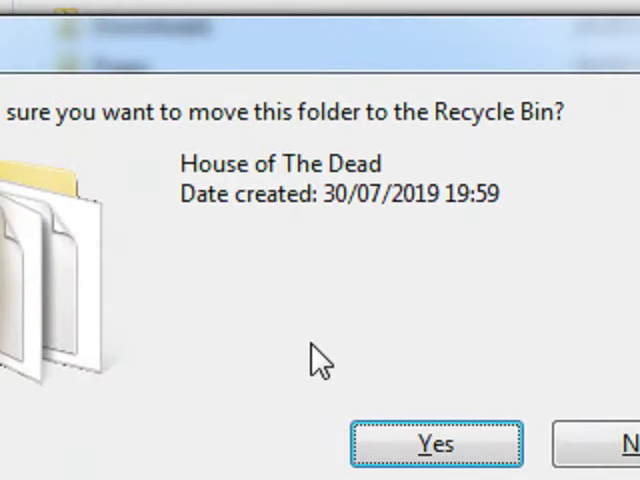
click(436, 444)
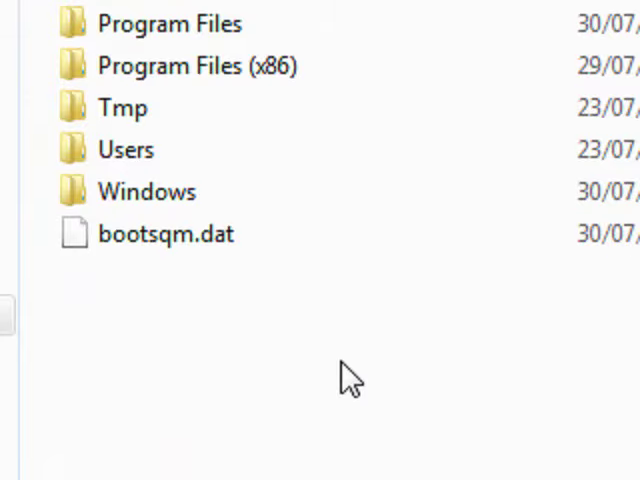